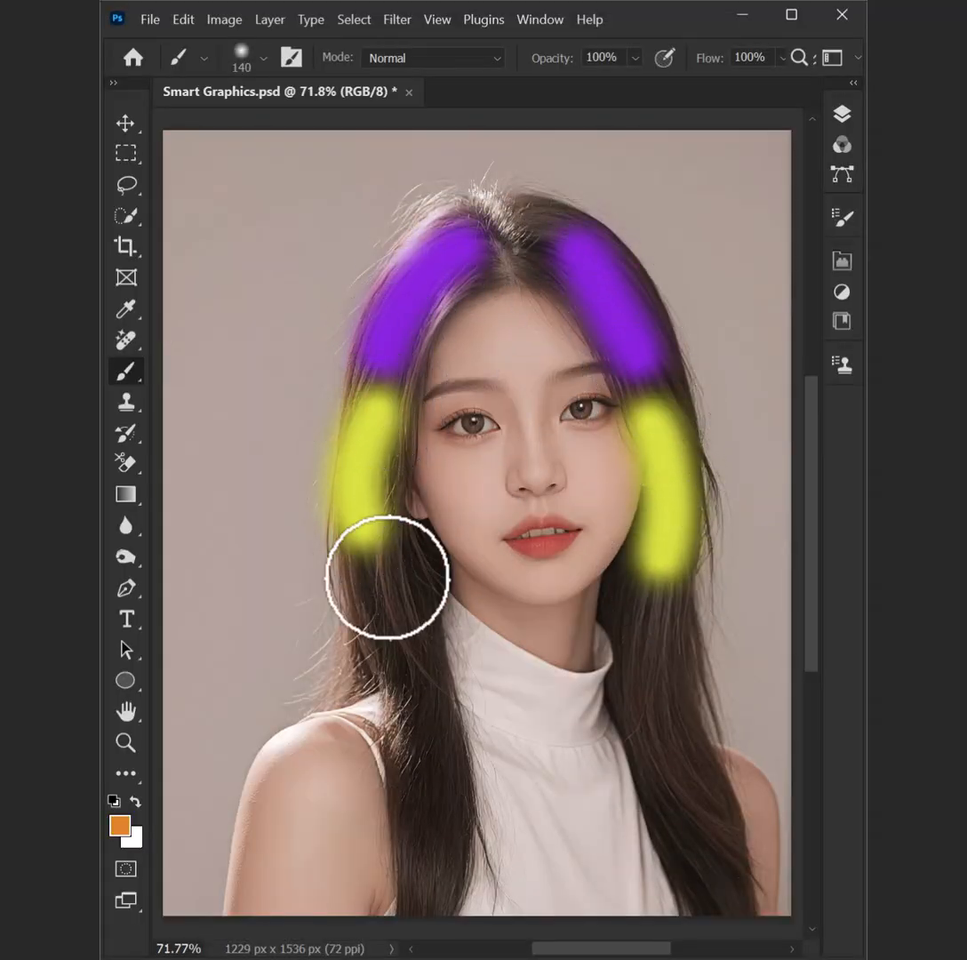
# Remove the trial purple and yellow strokes from the hair and select the Lasso tool.
pyautogui.moveTo(387, 578); pyautogui.dragTo(702, 867)
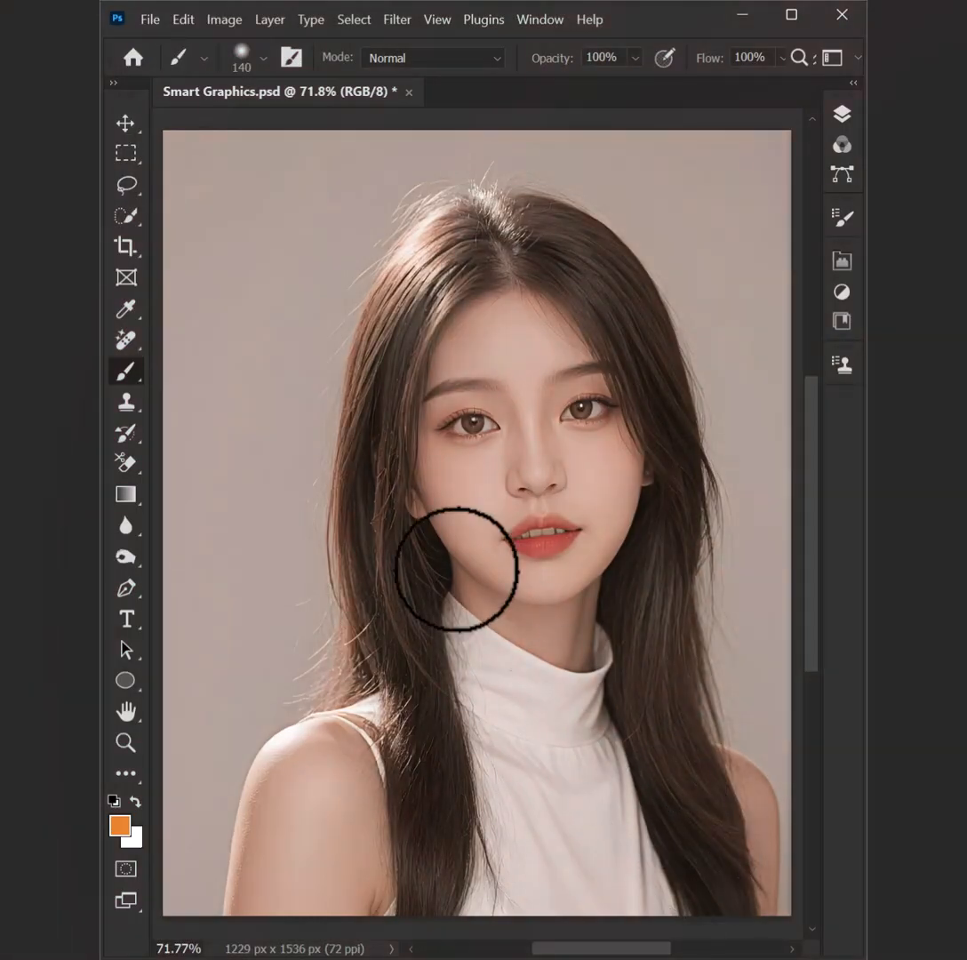
pyautogui.click(126, 184)
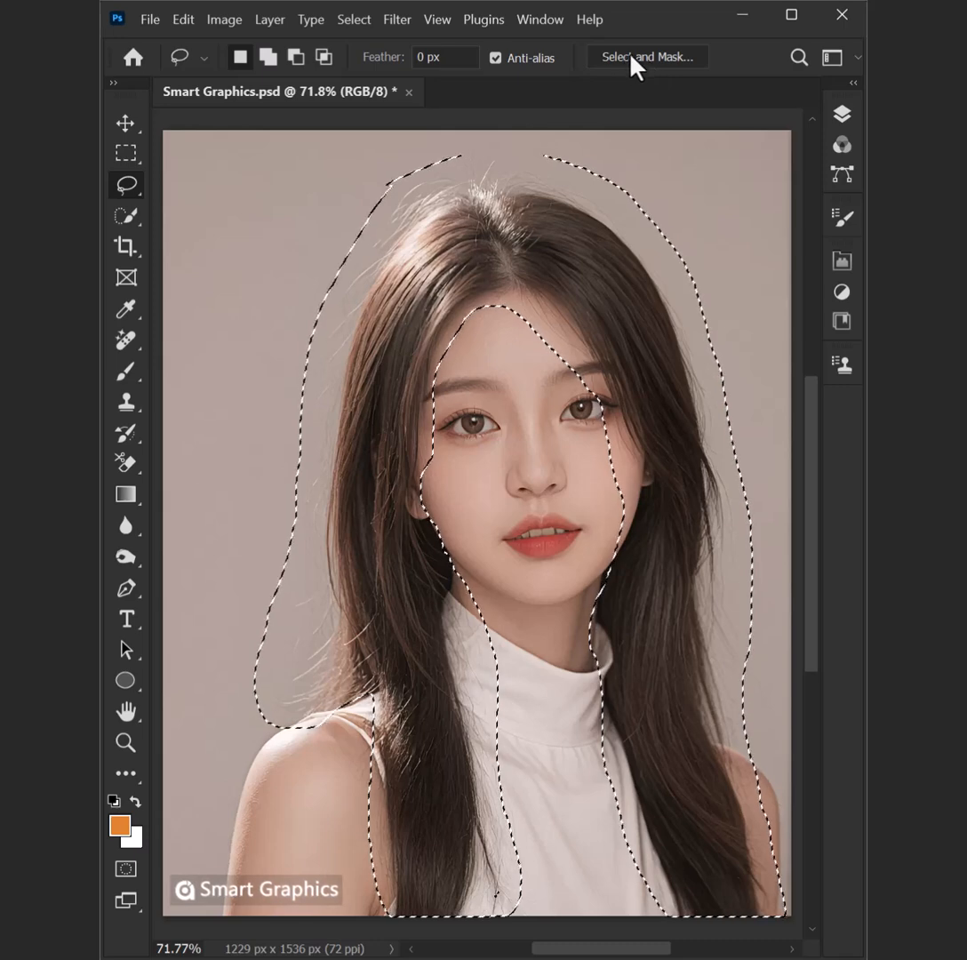
# Send the rough hair-only lasso selection into Select and Mask.
pyautogui.click(647, 56)
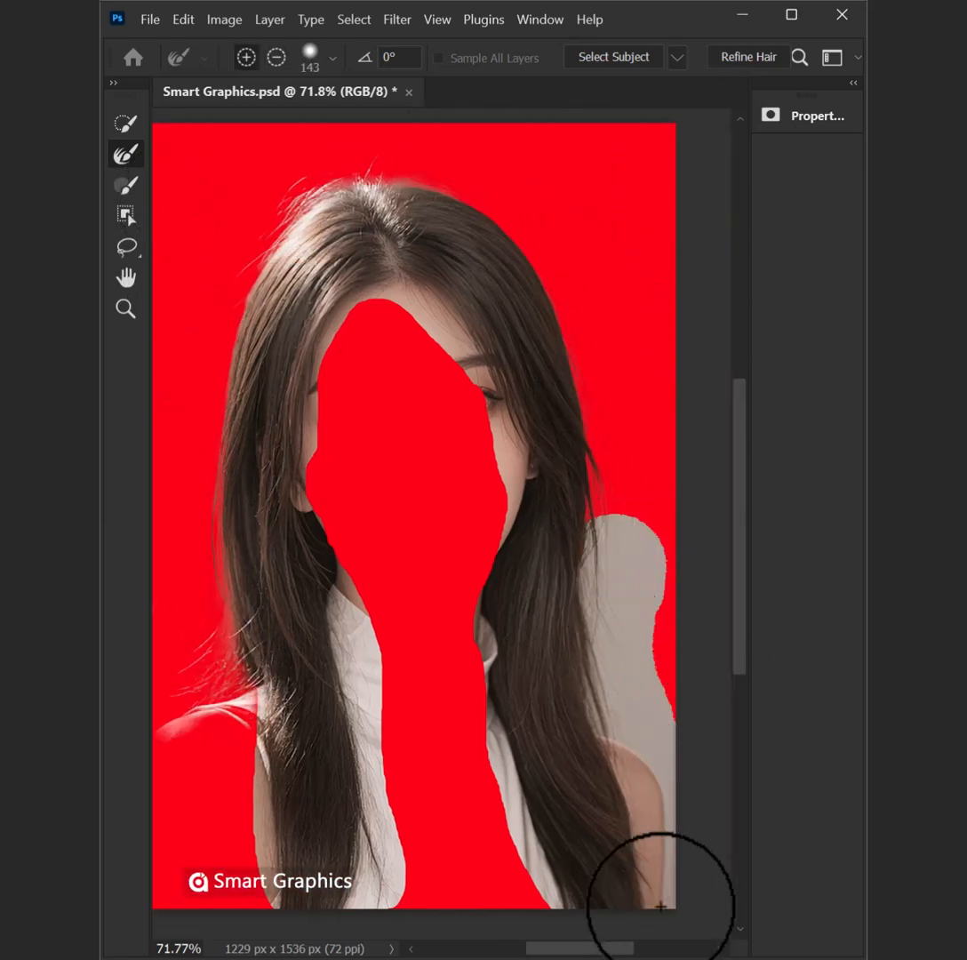
# Brush the right-side hair edges, set Decontaminate Colors to 68%, and output a masked layer.
pyautogui.moveTo(661, 905); pyautogui.dragTo(312, 498)
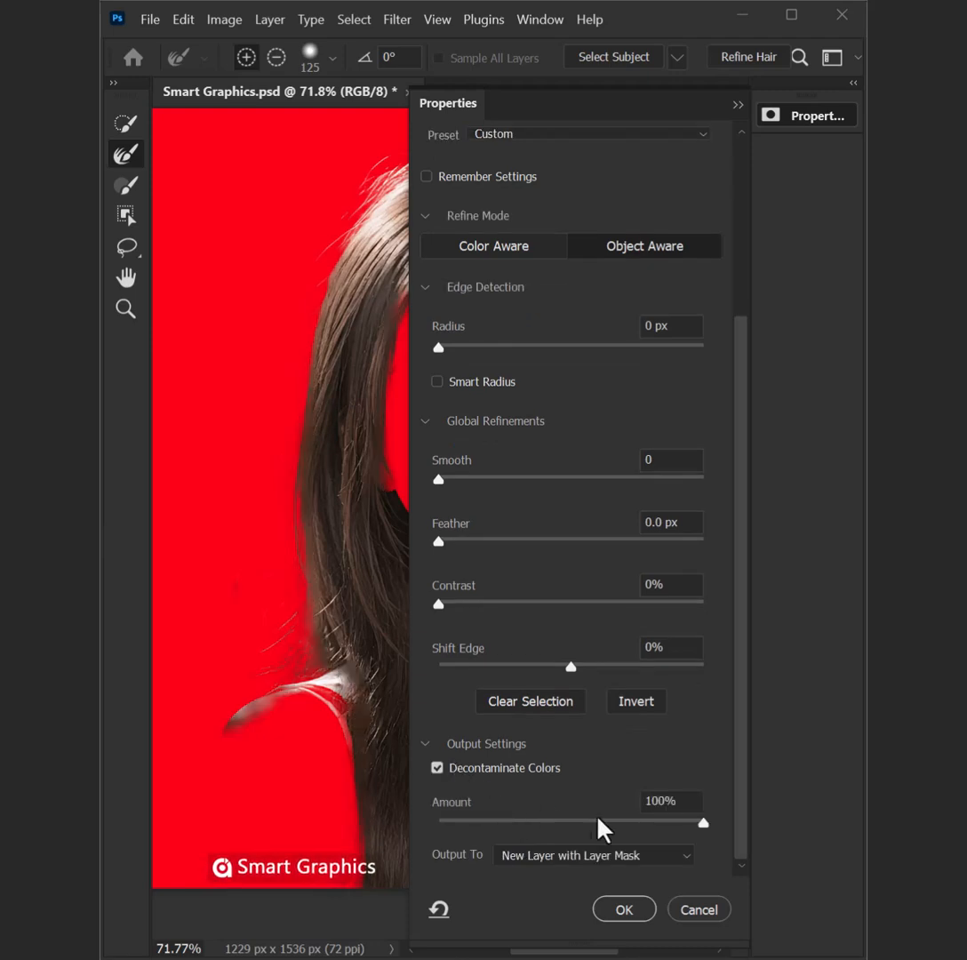
pyautogui.moveTo(703, 821); pyautogui.dragTo(618, 821)
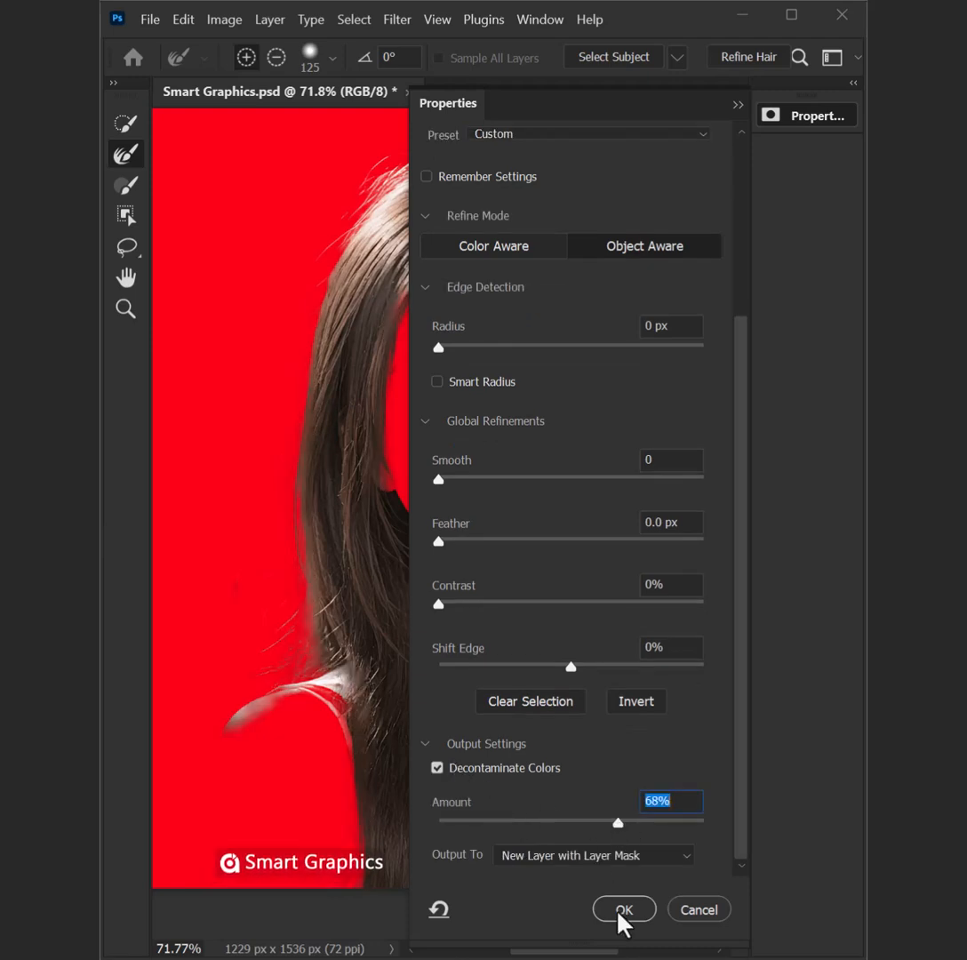
pyautogui.click(623, 908)
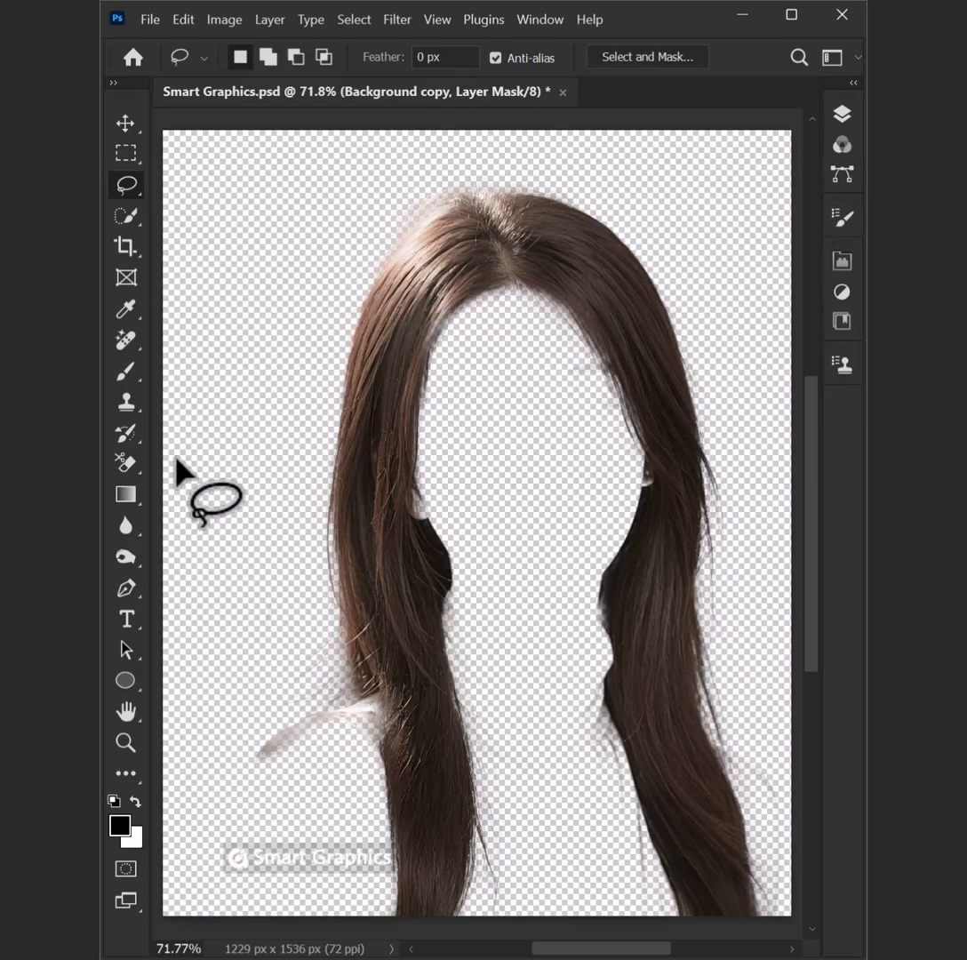
# Paint the hair mask clean, unhide the Background layer, and add a gradient fill layer.
pyautogui.click(126, 372)
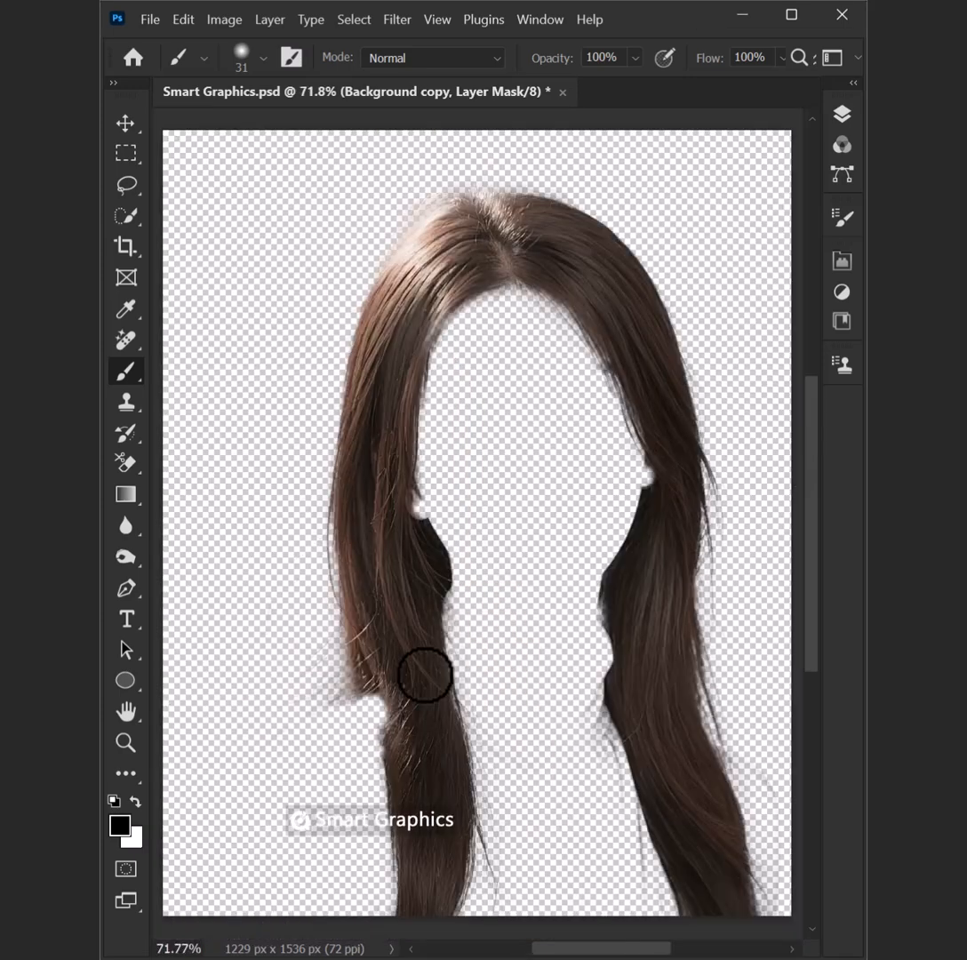
pyautogui.click(840, 113)
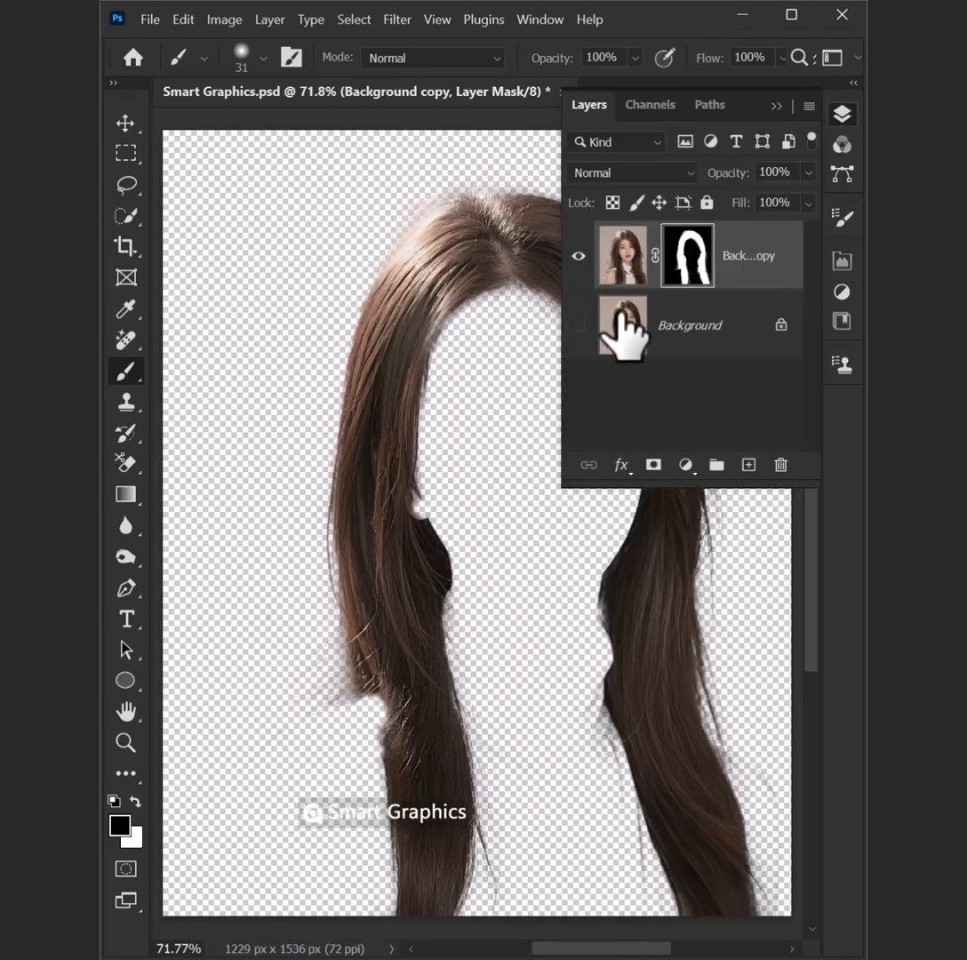
pyautogui.click(578, 325)
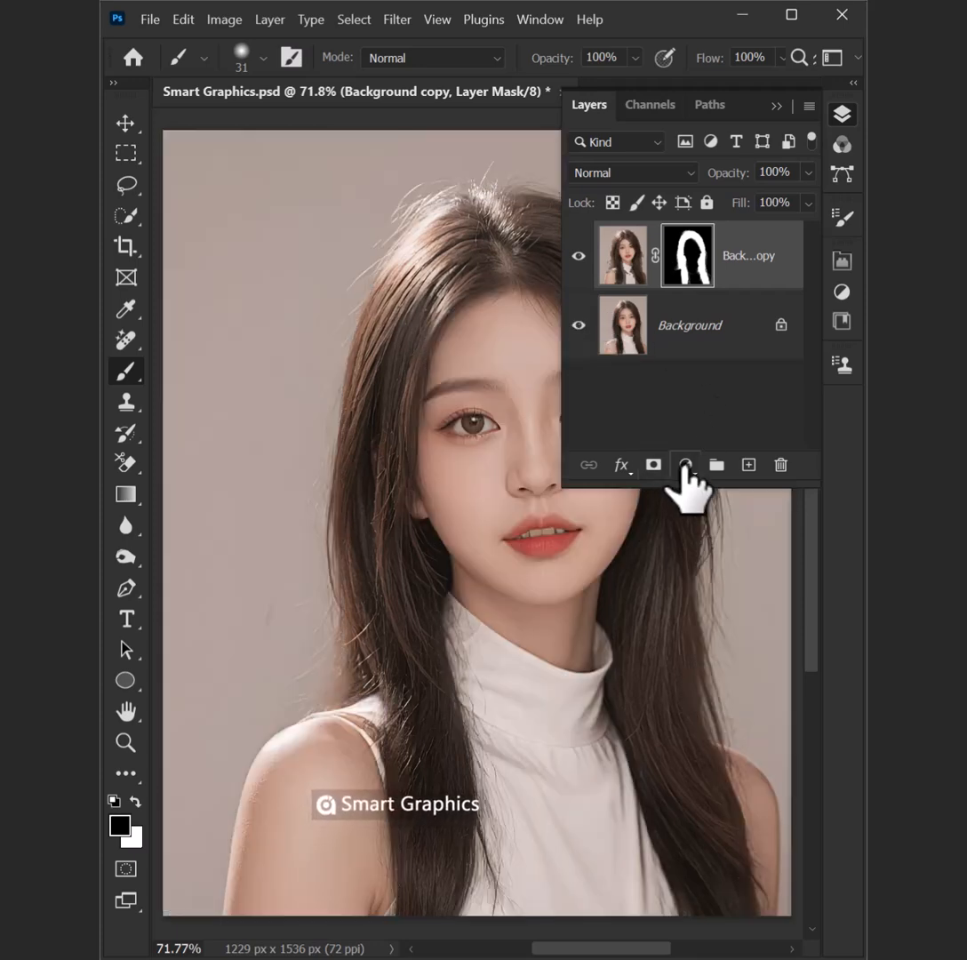
pyautogui.click(684, 465)
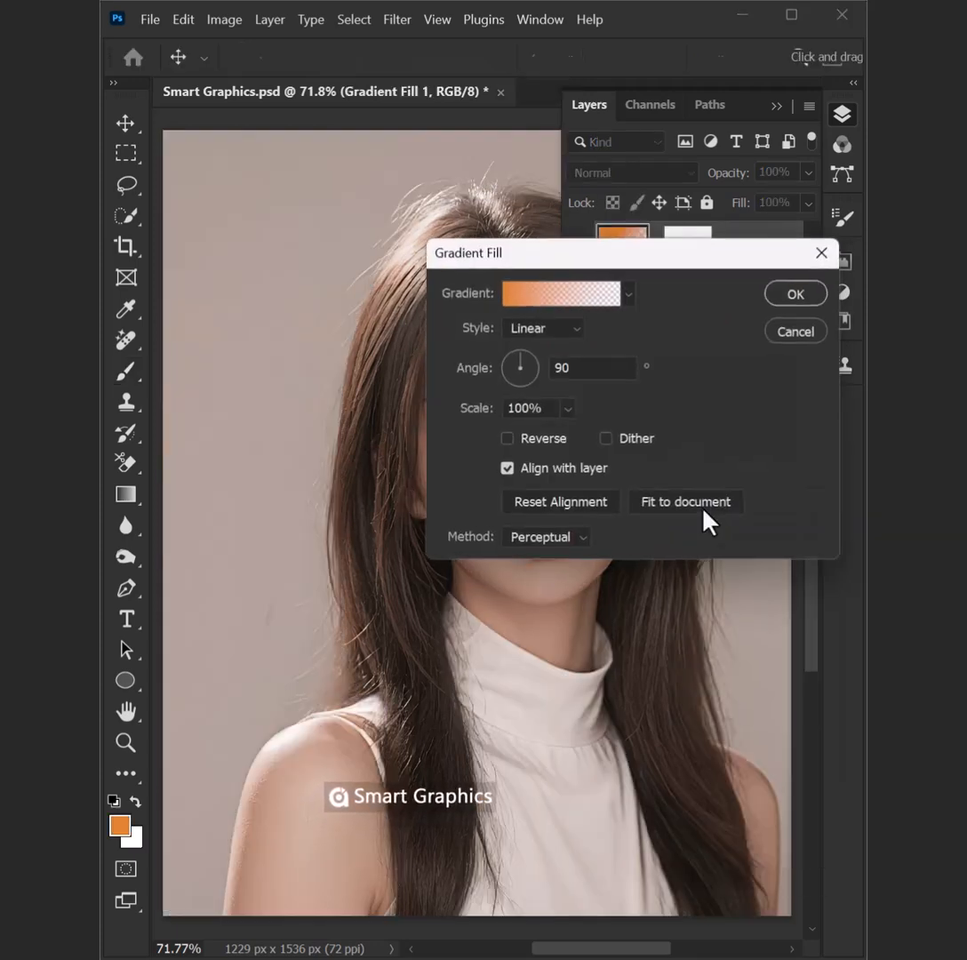
# Fill the hair with a pink-to-blue gradient set to Overlay blend mode.
pyautogui.click(629, 292)
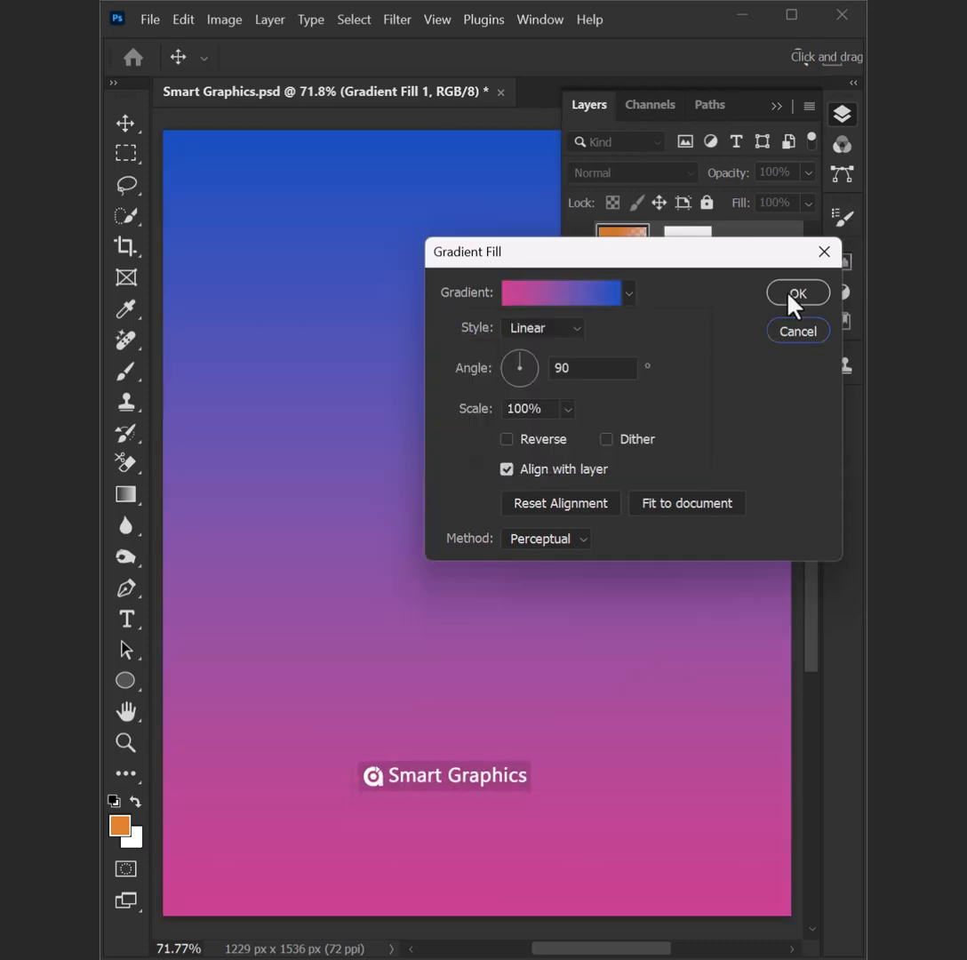
pyautogui.click(797, 292)
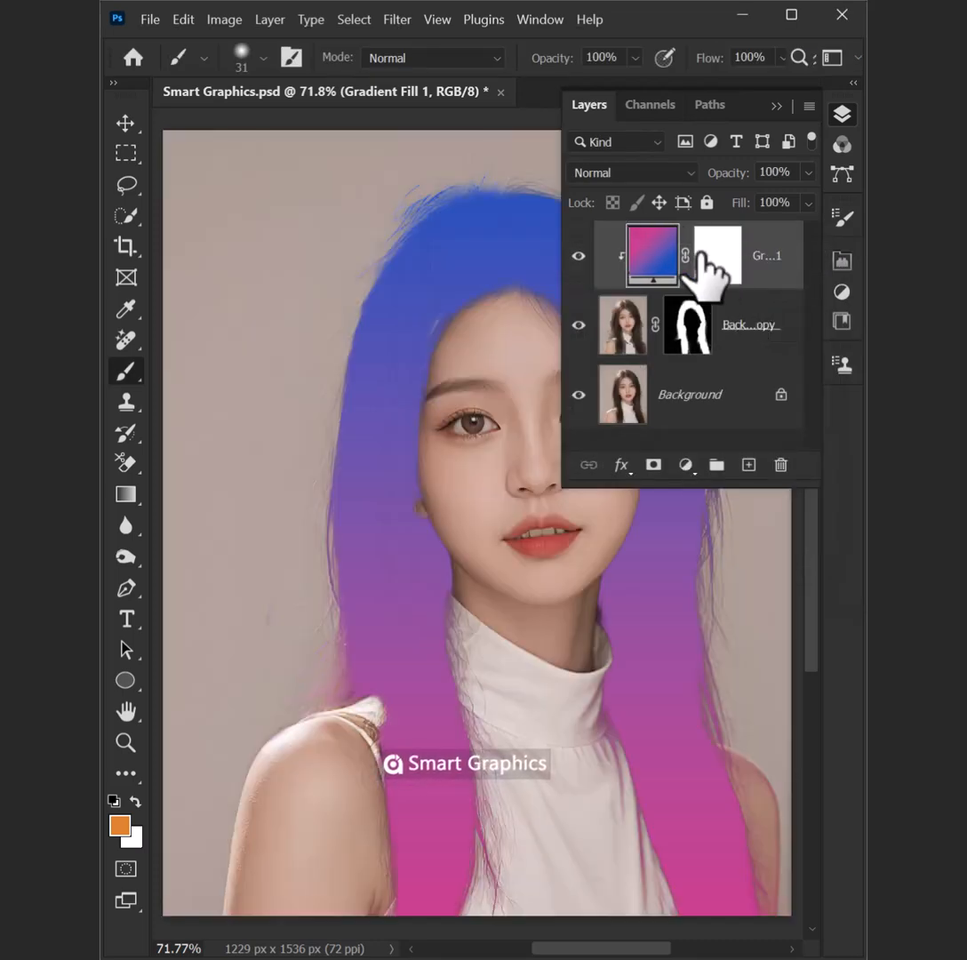
pyautogui.click(631, 173)
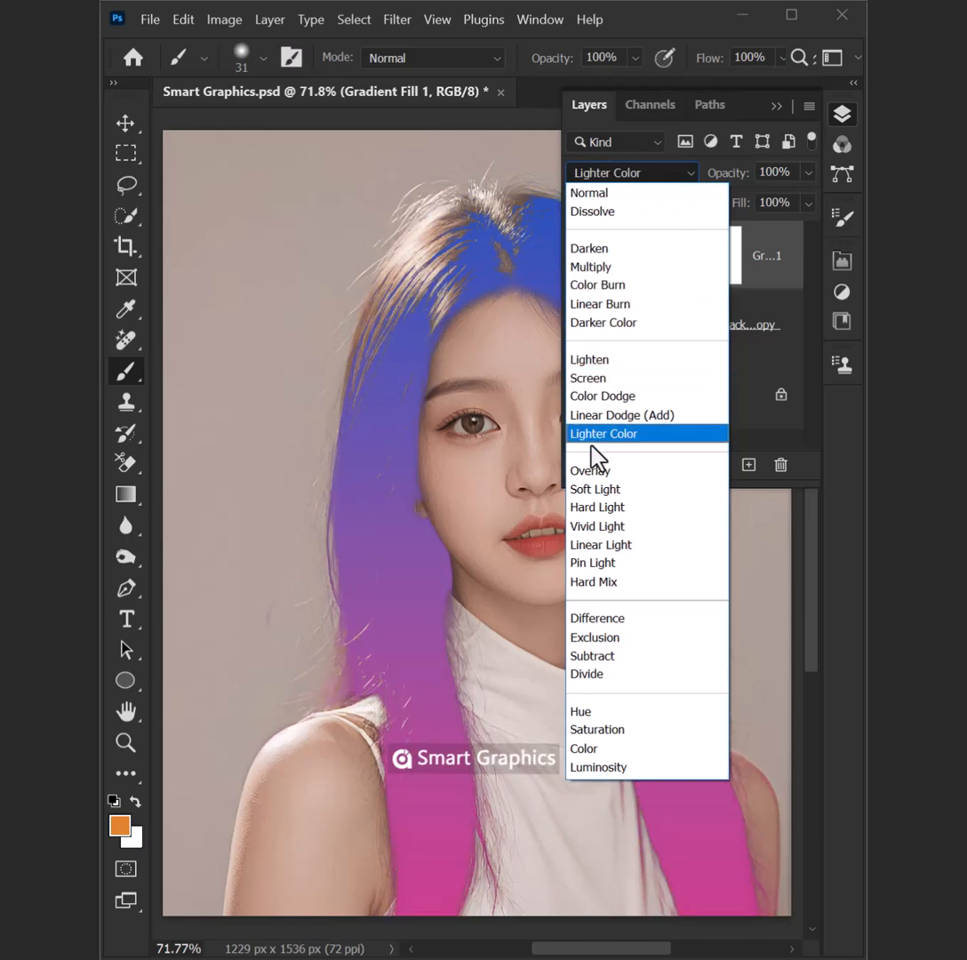
pyautogui.click(590, 469)
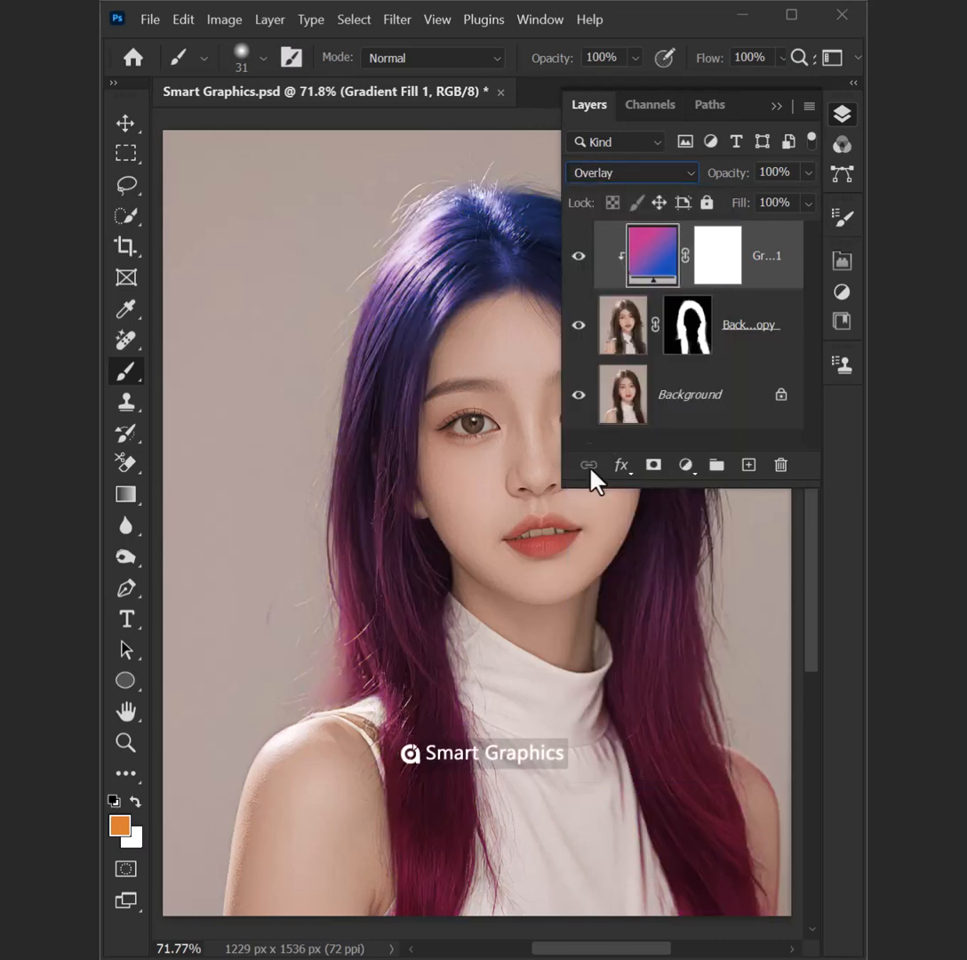
pyautogui.click(619, 464)
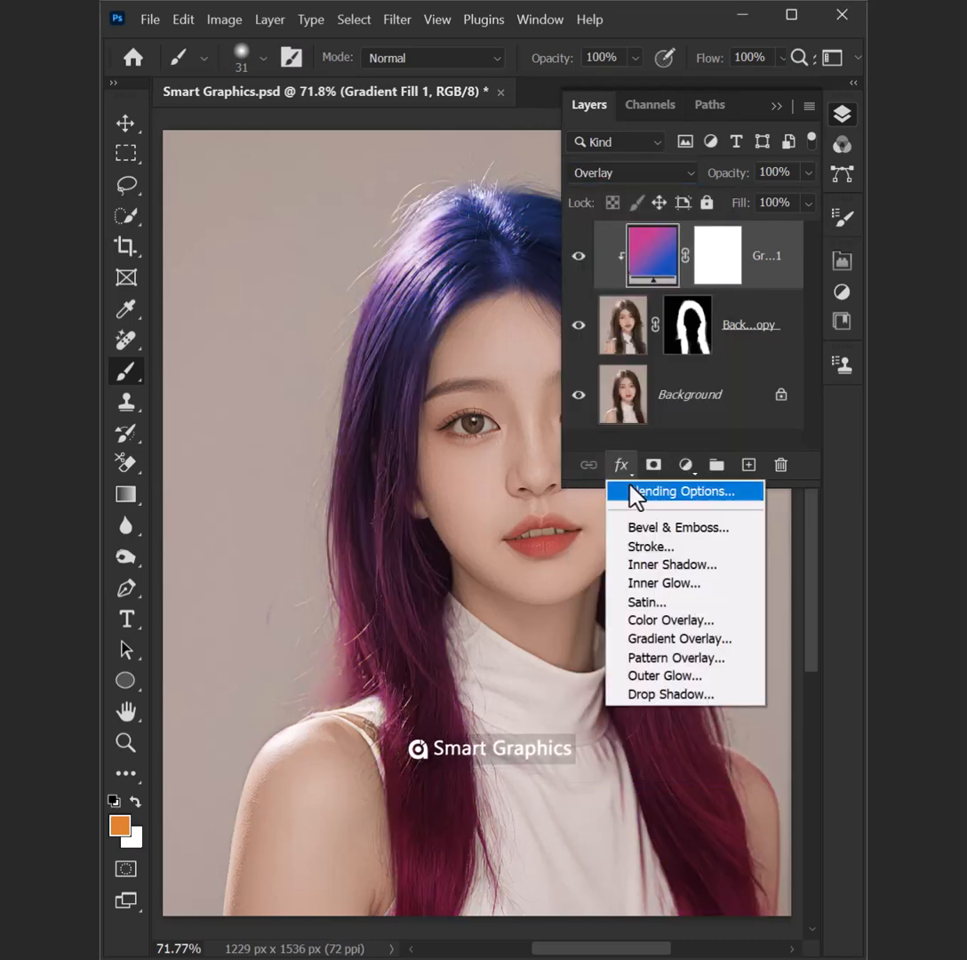
# In Blending Options, split the Underlying Layer black slider at 0/99 and apply.
pyautogui.click(680, 491)
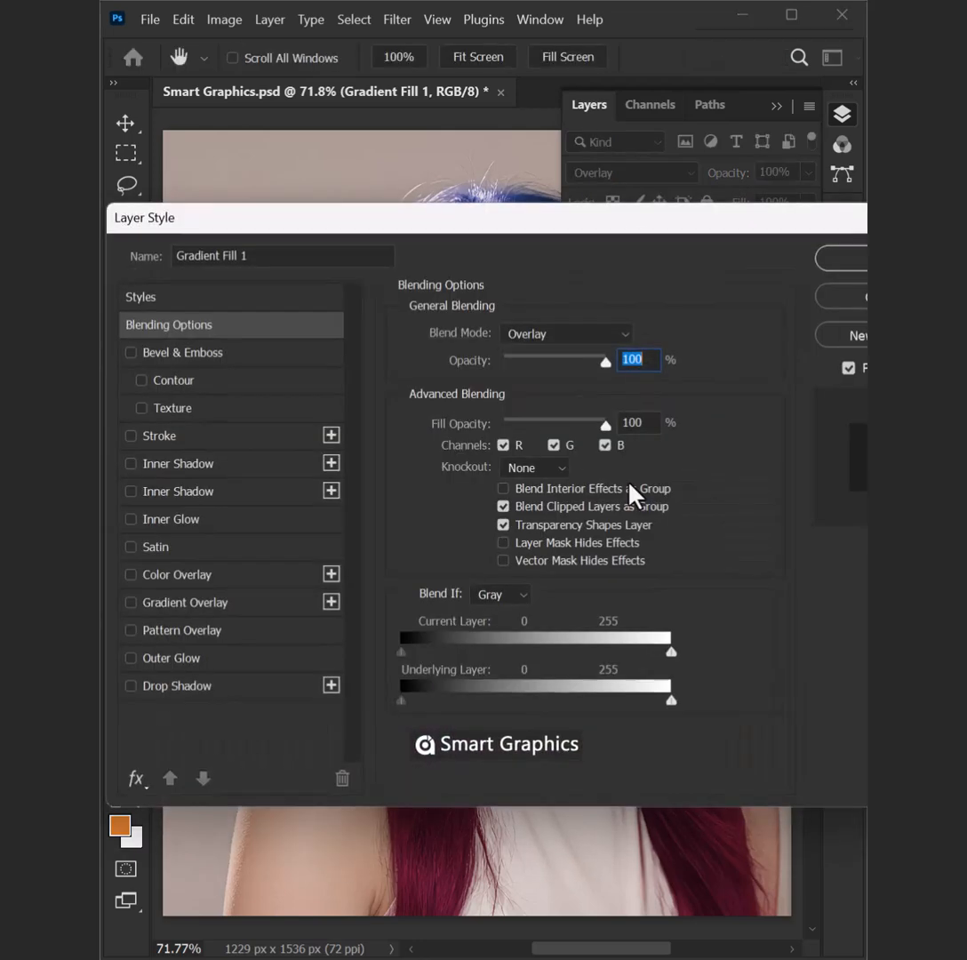
pyautogui.moveTo(400, 701); pyautogui.dragTo(489, 701)
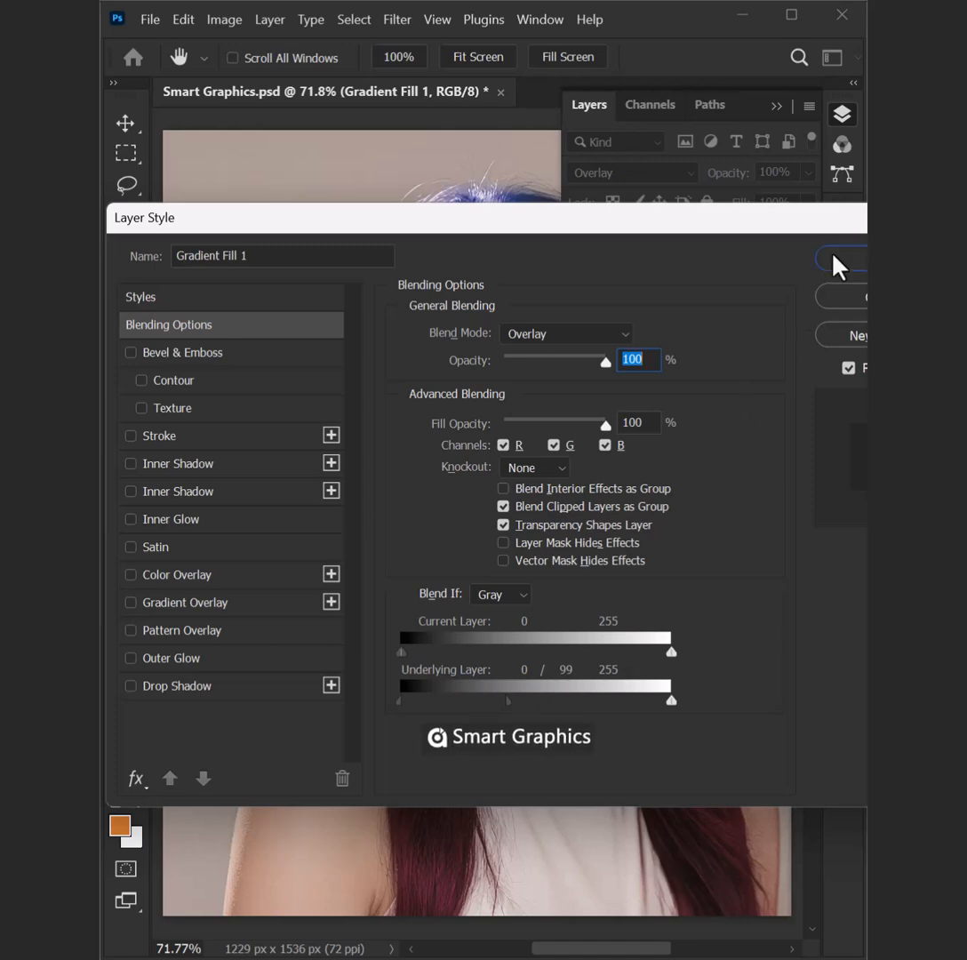
pyautogui.click(840, 258)
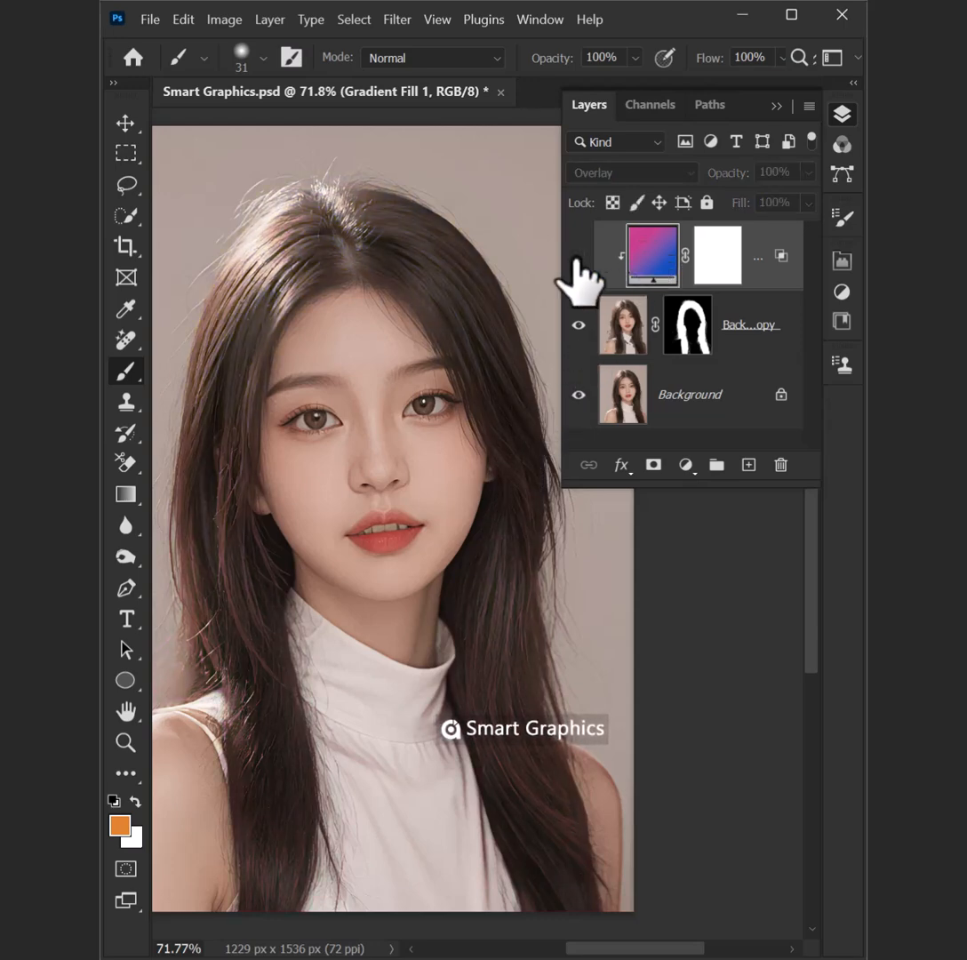
# Edit the gradient fill, previewing Purples presets, Blue_23, then a soft blue preset.
pyautogui.doubleClick(651, 255)
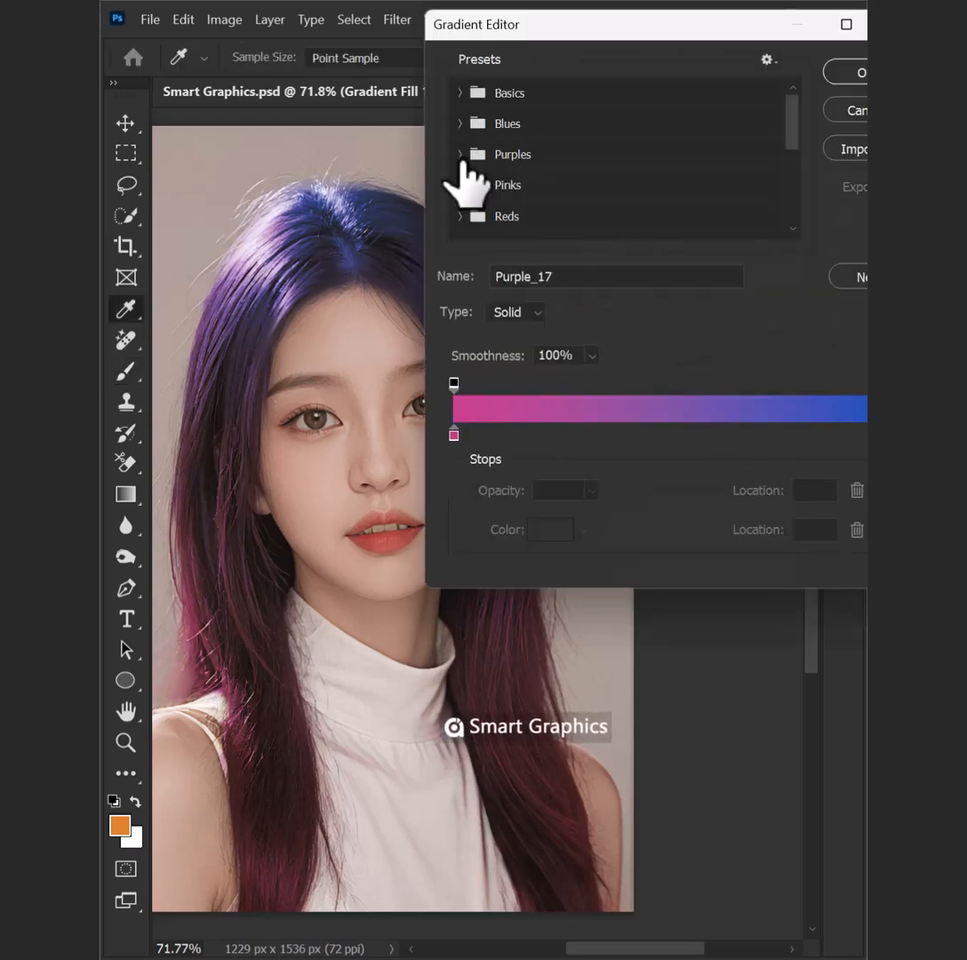
pyautogui.click(461, 154)
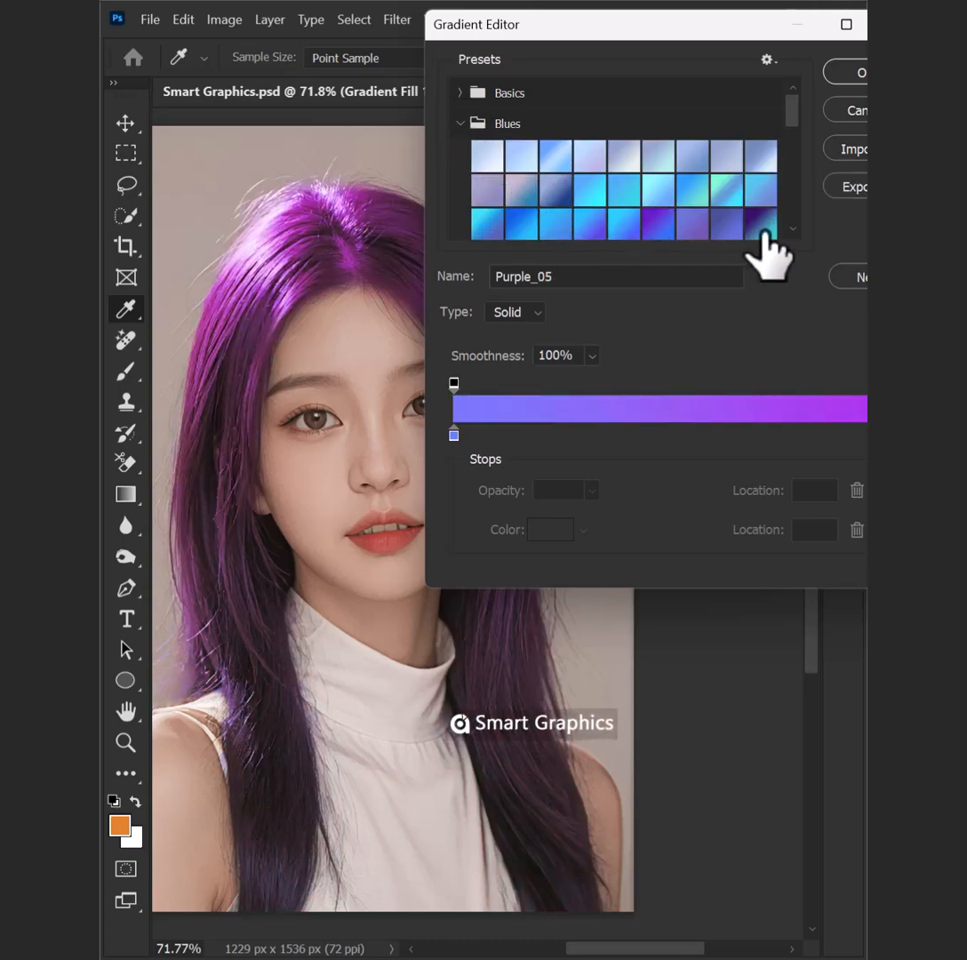
pyautogui.click(622, 220)
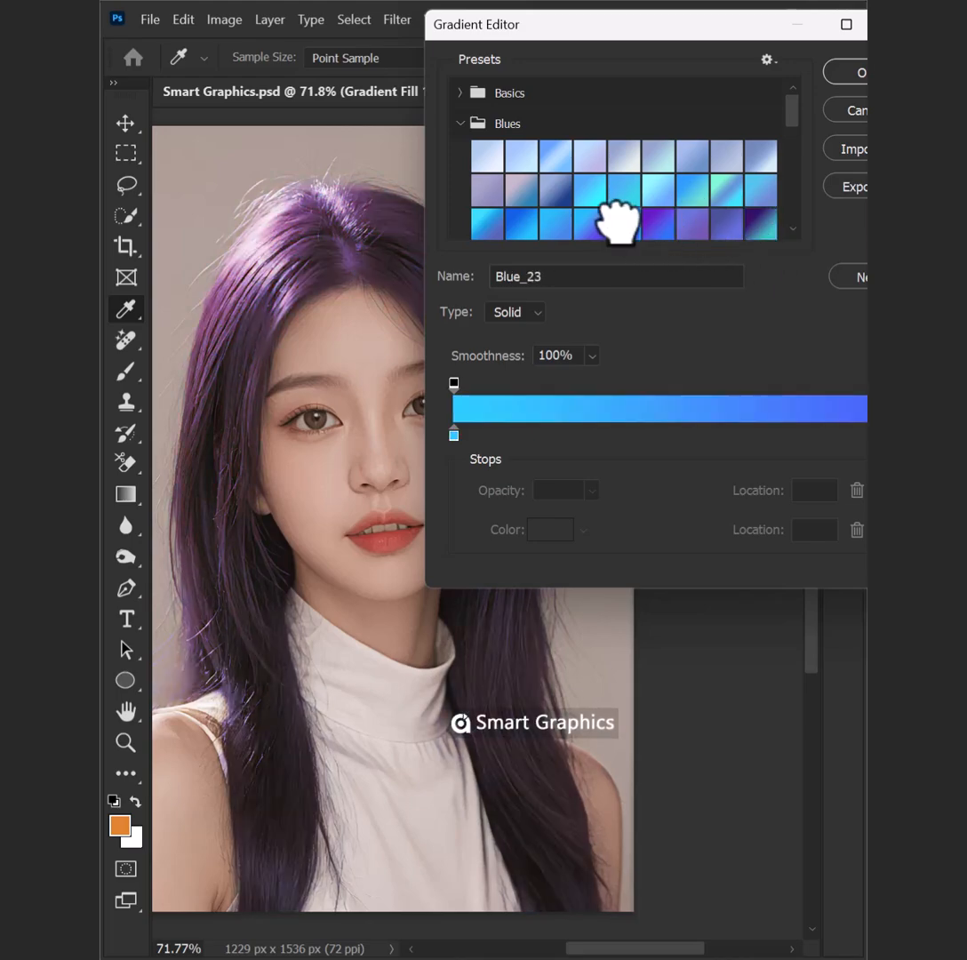
pyautogui.click(522, 220)
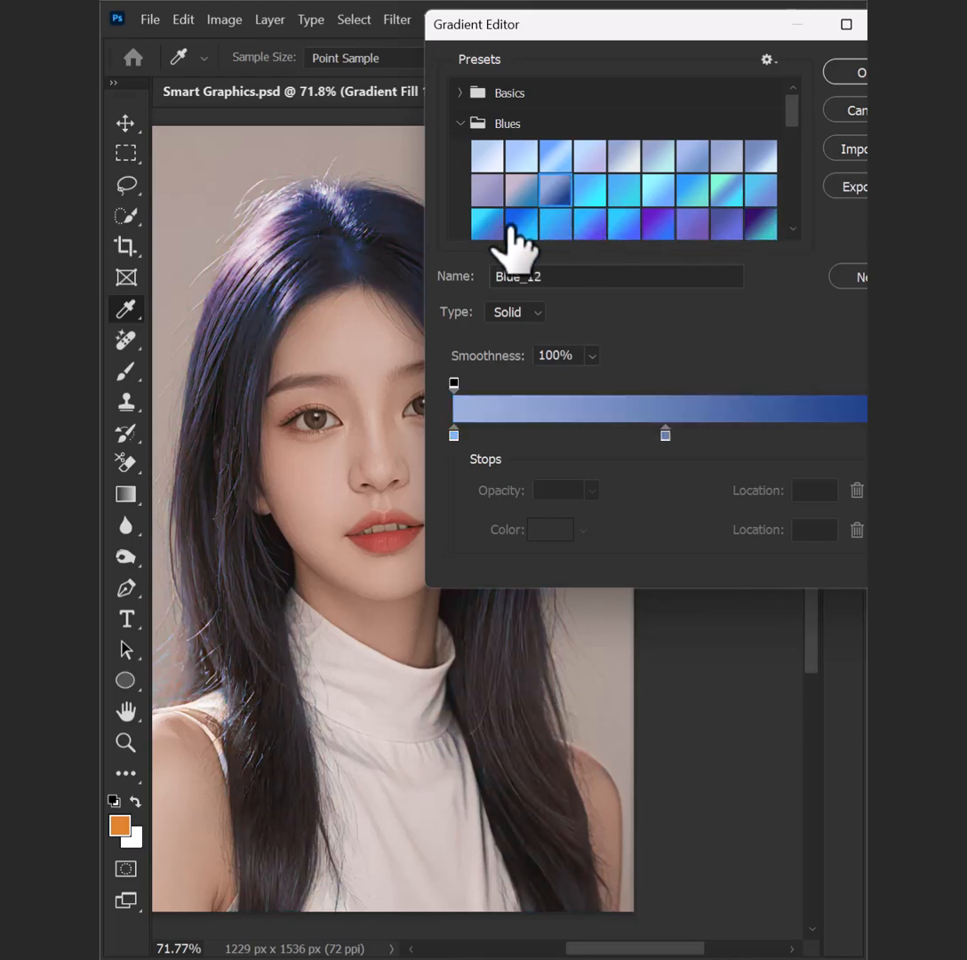